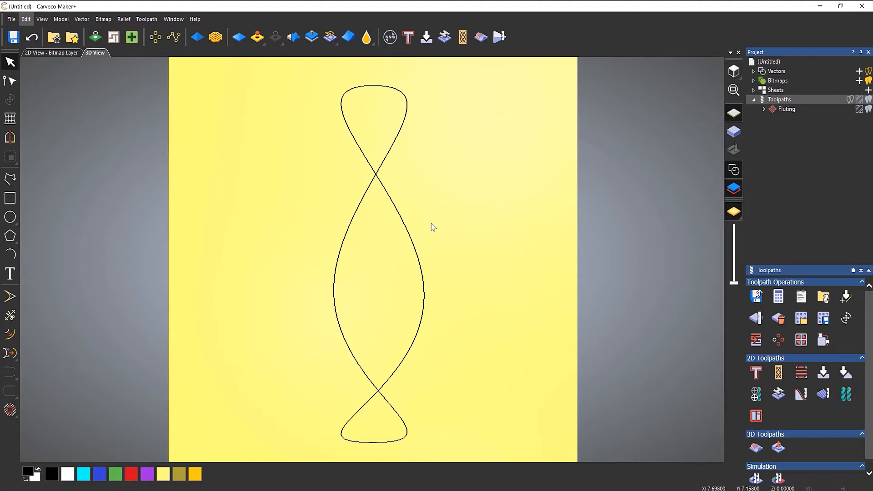
mouse_move(411, 230)
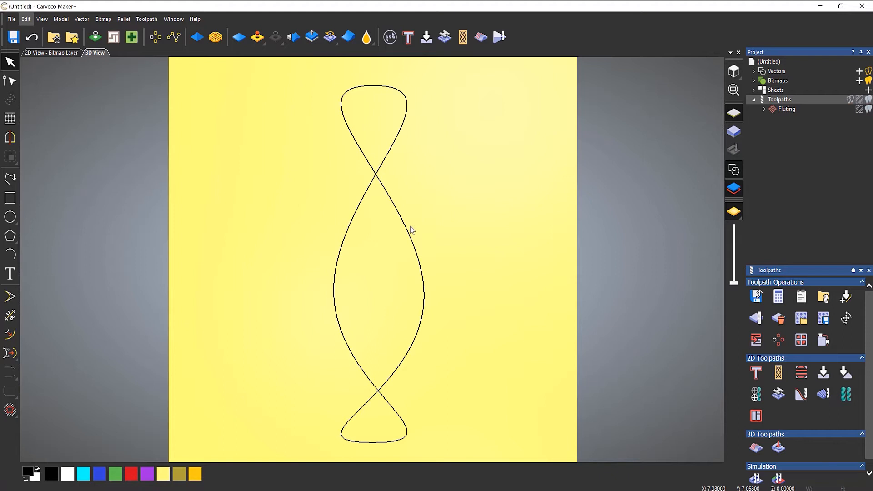
mouse_move(403, 223)
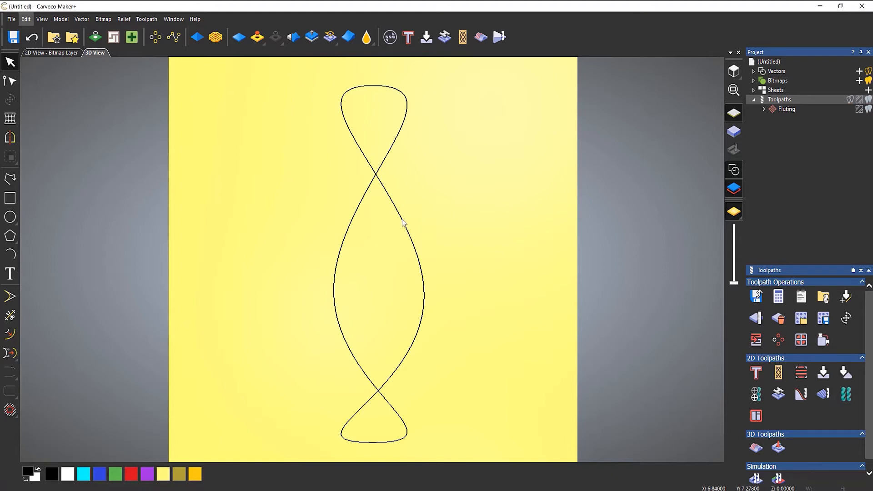
Select the figure-eight loop vector and zoom in on its top start node.
click(400, 222)
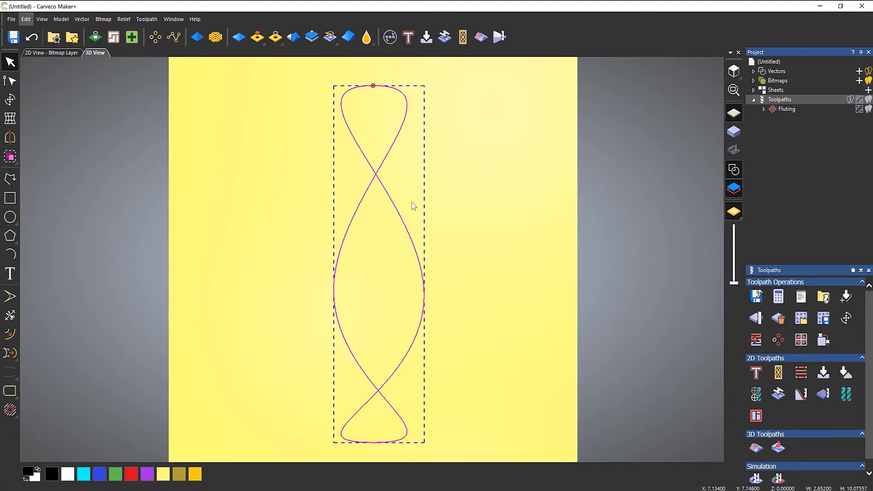
mouse_move(421, 203)
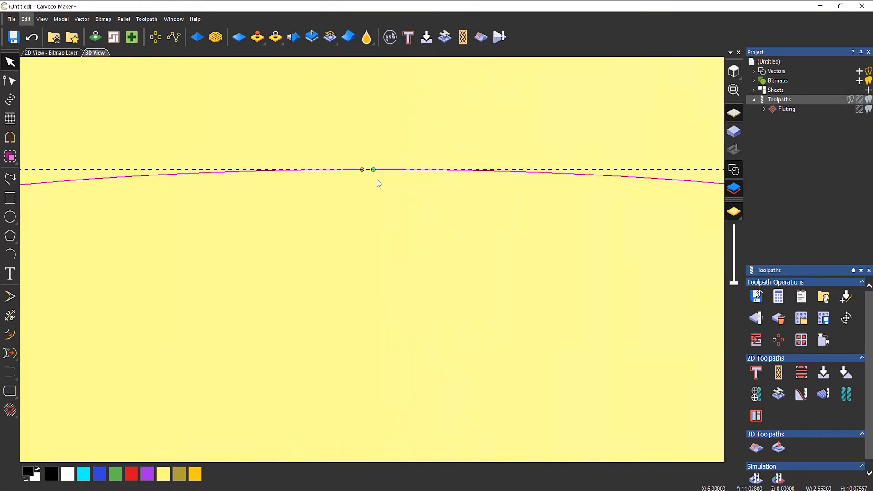
drag(372, 170, 392, 170)
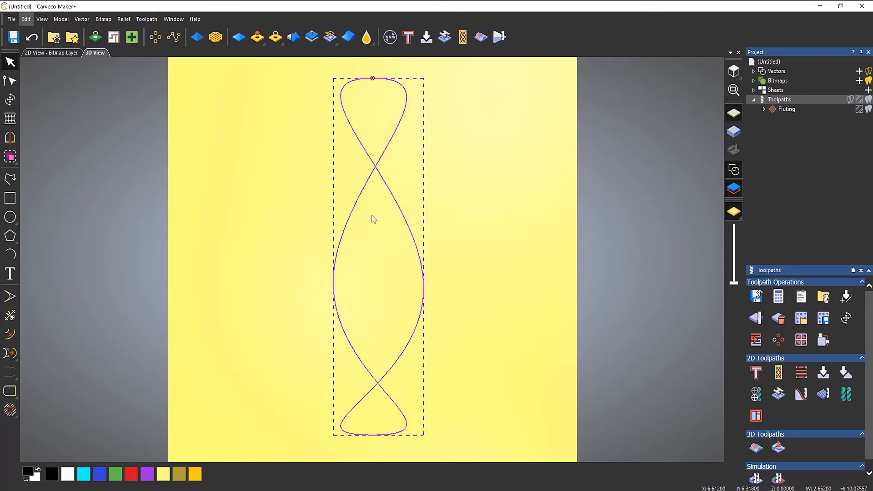
mouse_move(157, 37)
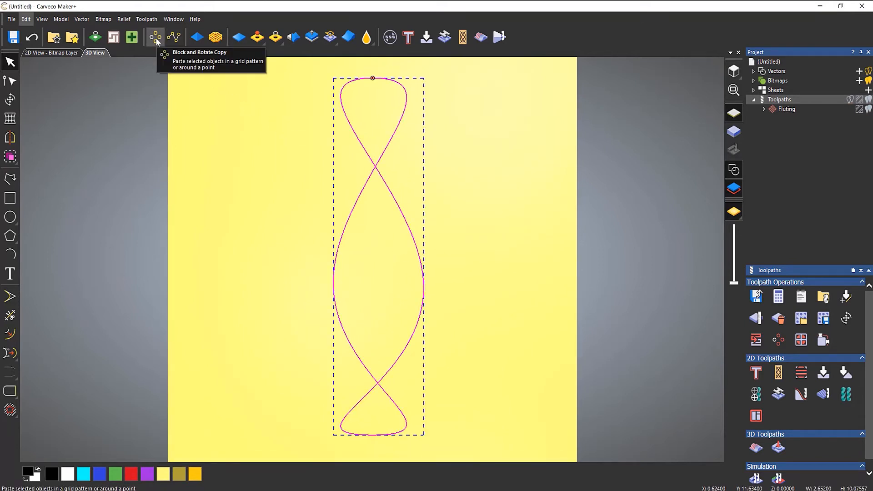
Rotate-copy the loop into 3 objects around centre 6,6 over a full 360°.
click(155, 38)
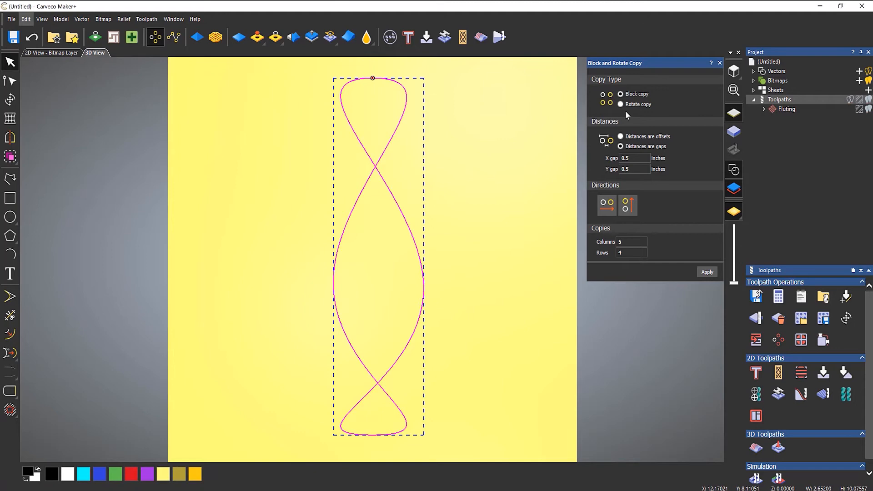
click(620, 104)
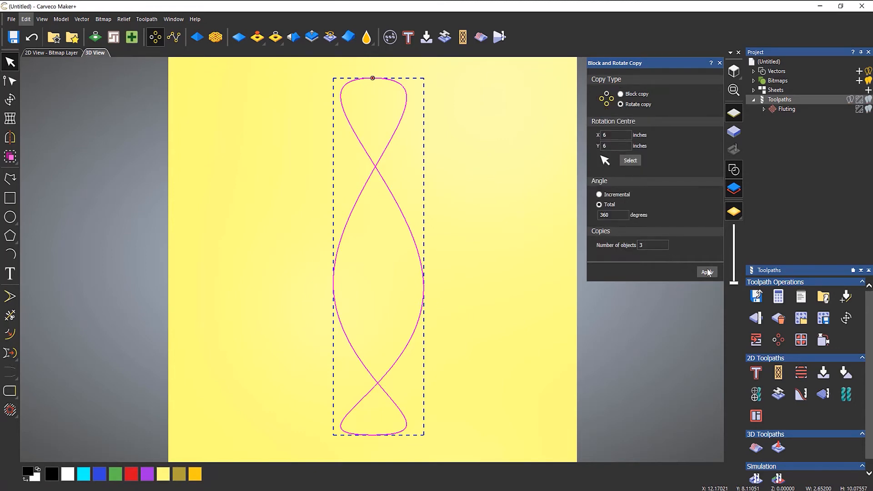
click(707, 272)
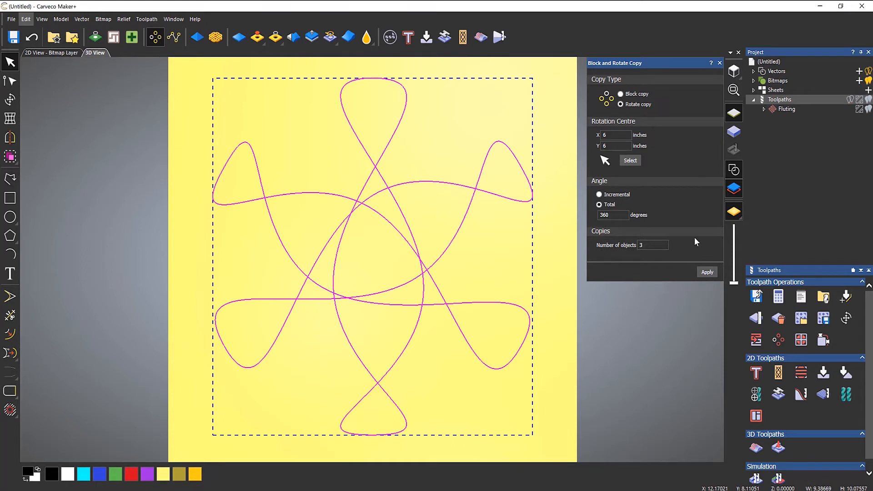
mouse_move(715, 84)
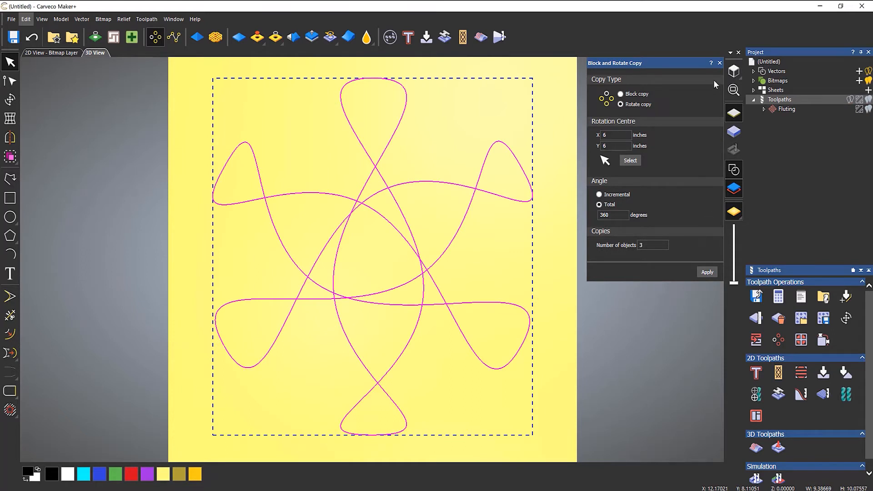
click(719, 63)
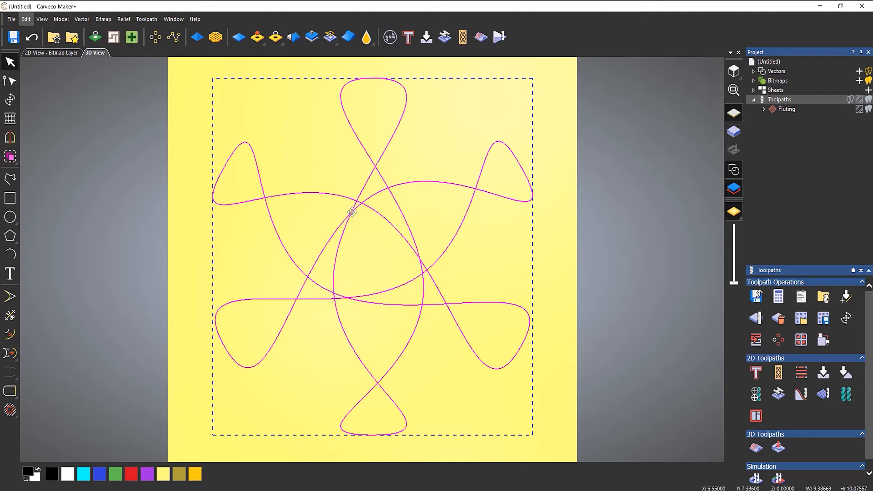
mouse_move(386, 286)
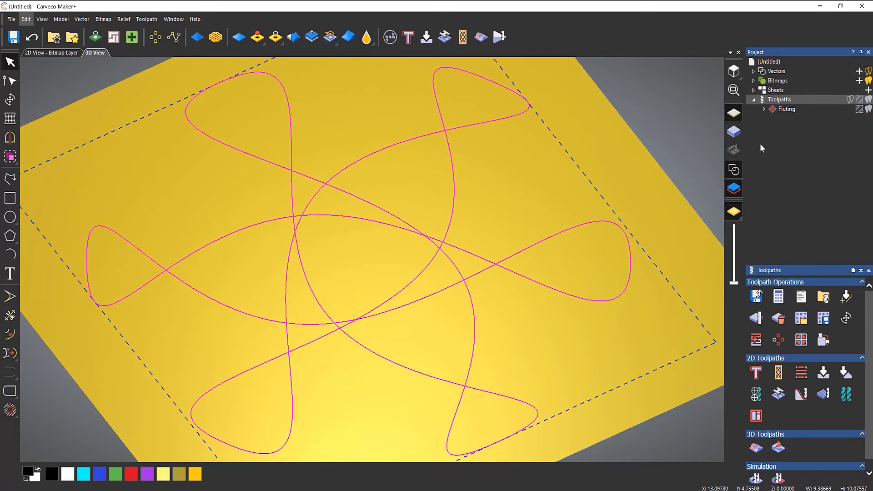
mouse_move(781, 111)
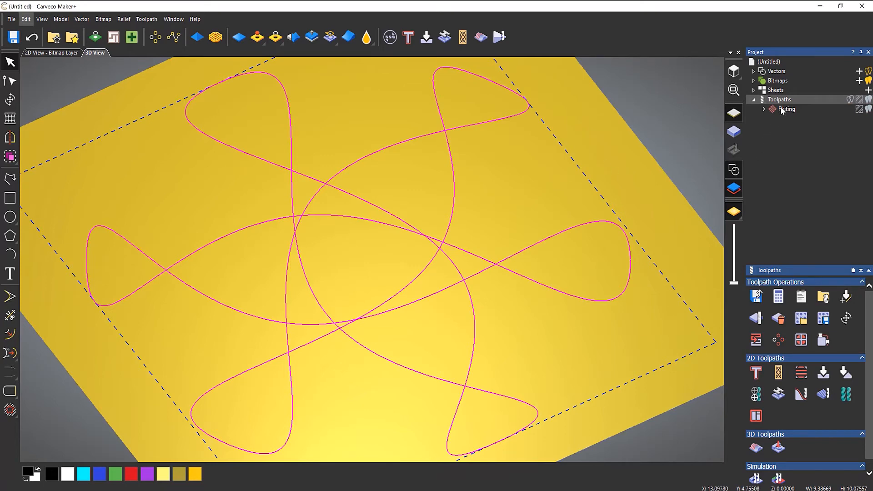
Give the Fluting toolpath a 0.2 finish depth with Curve start and end flutes.
double_click(787, 109)
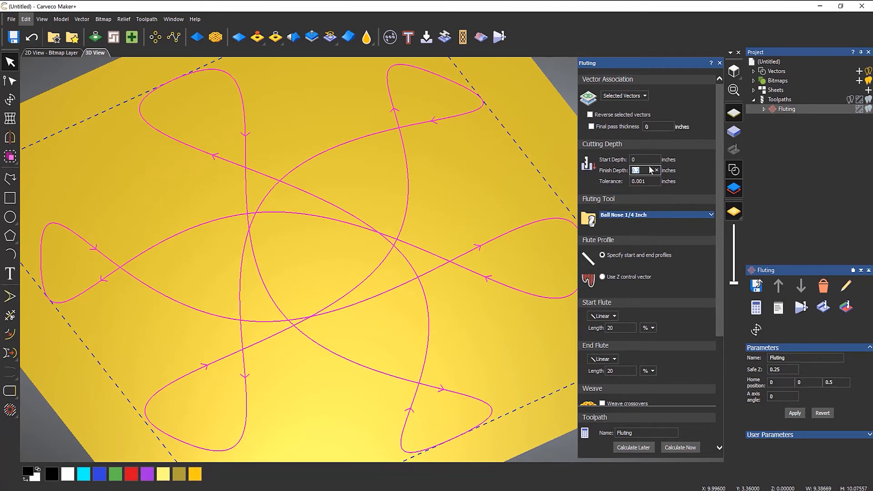
text(0.2)
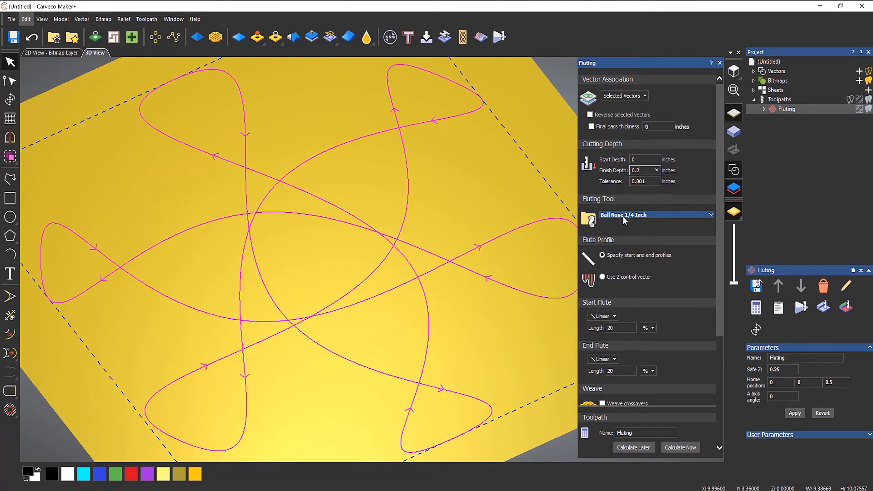
scroll(down, 3)
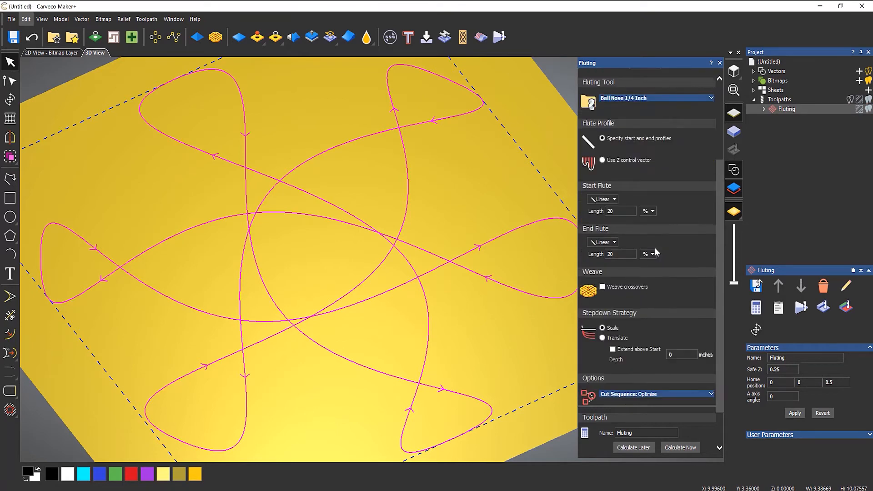
mouse_move(599, 185)
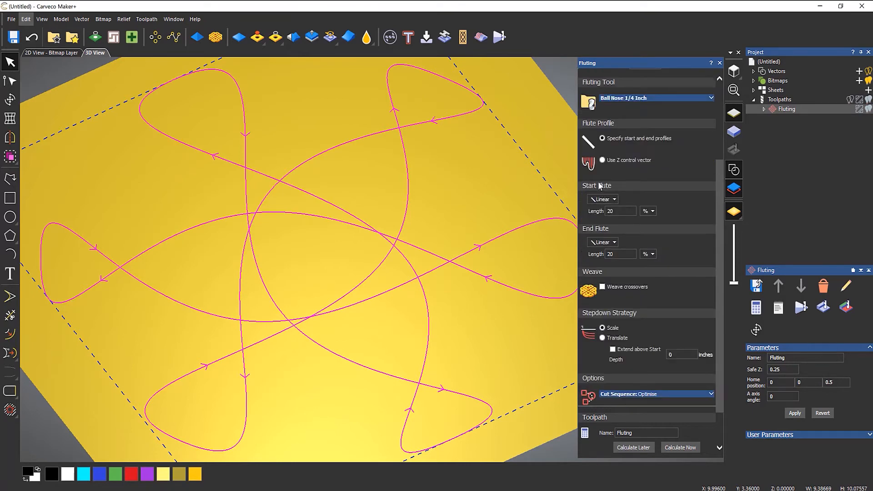
click(602, 199)
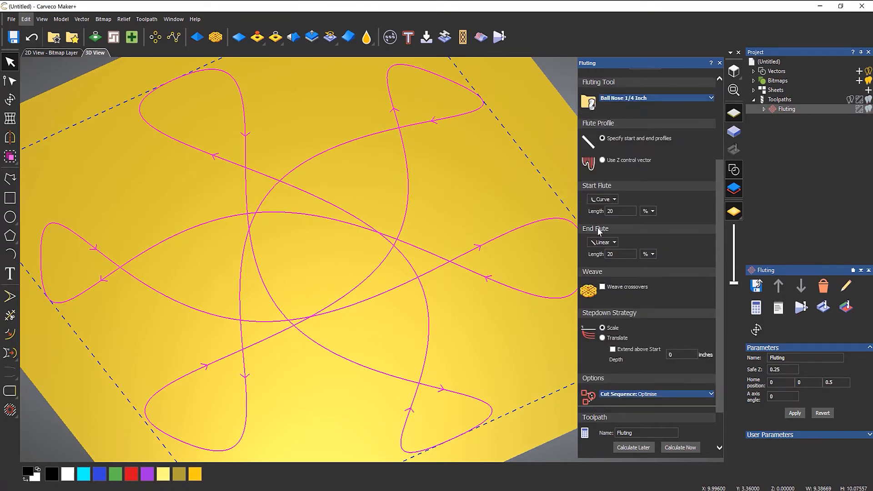
click(614, 242)
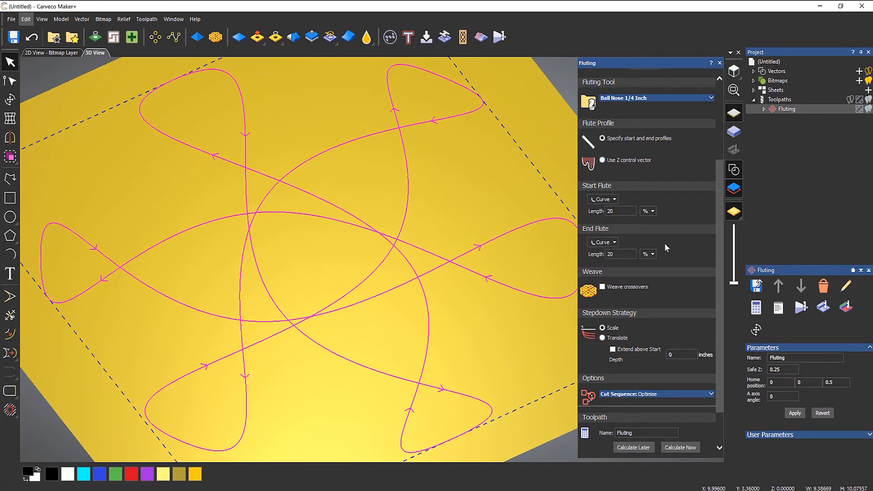
click(620, 211)
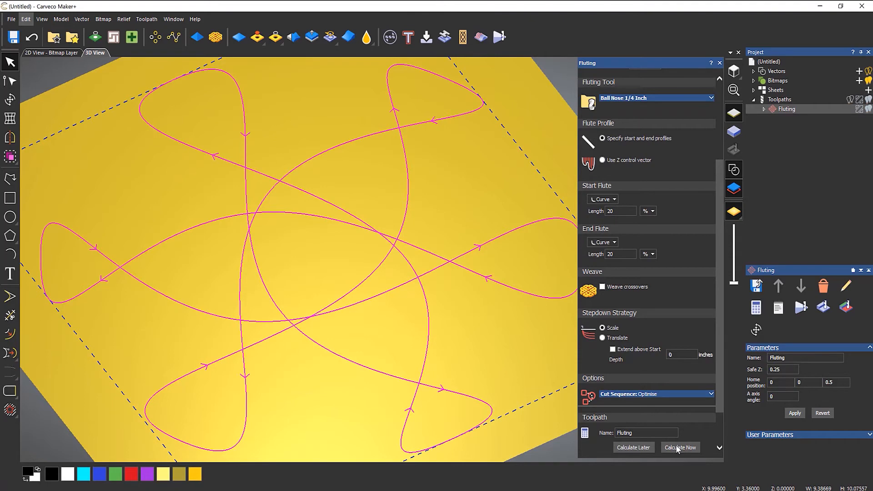
click(680, 447)
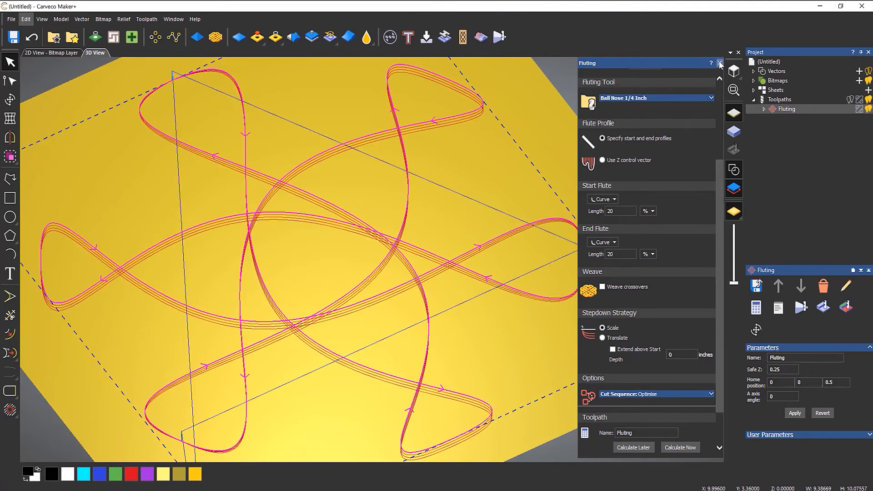
click(720, 63)
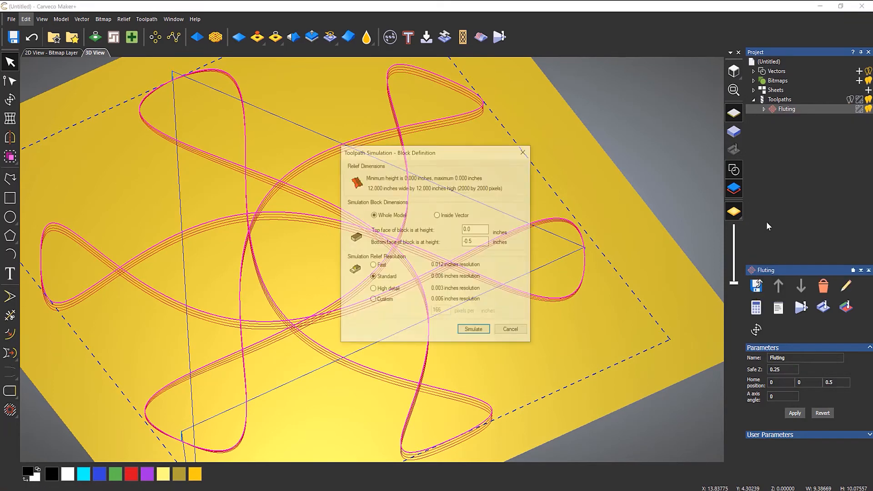
click(473, 329)
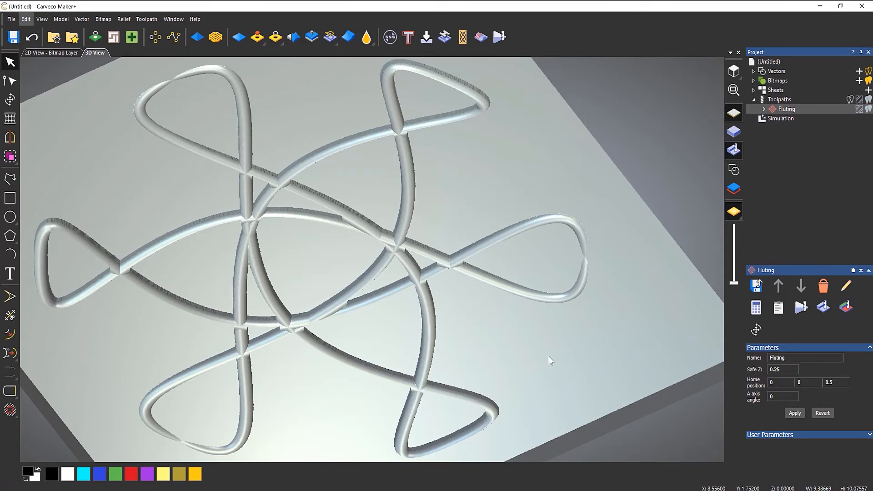
mouse_move(556, 339)
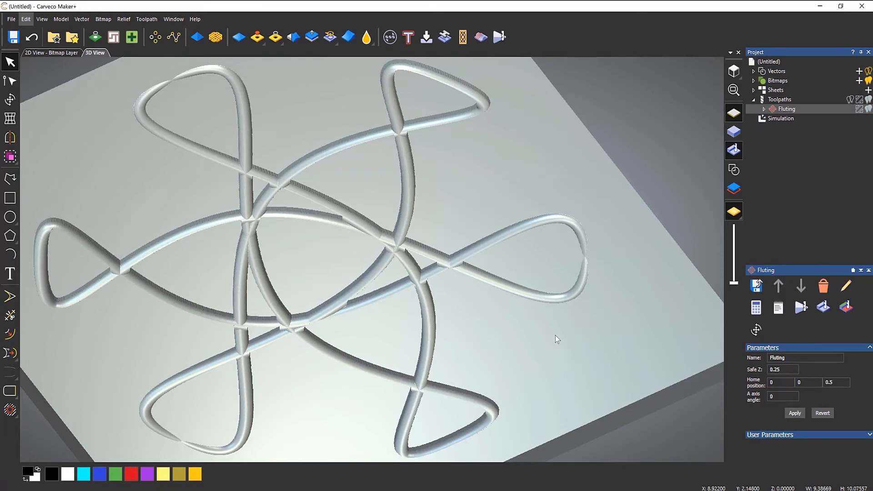
mouse_move(584, 295)
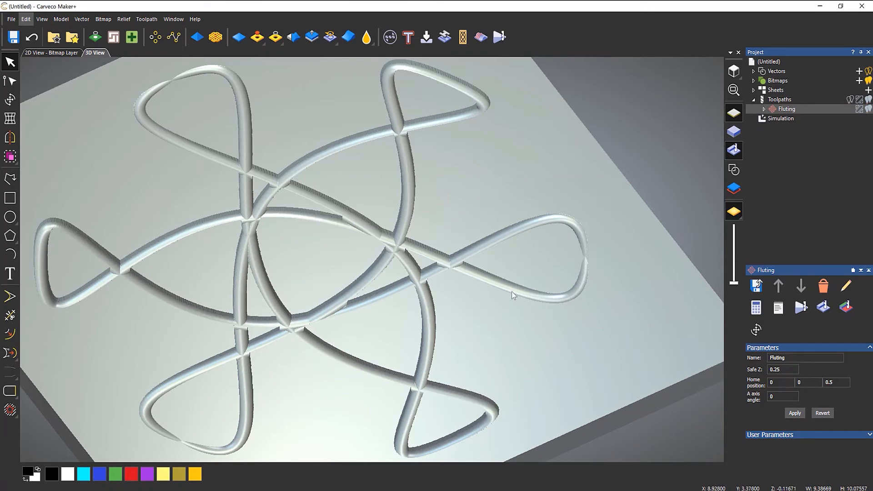
mouse_move(555, 229)
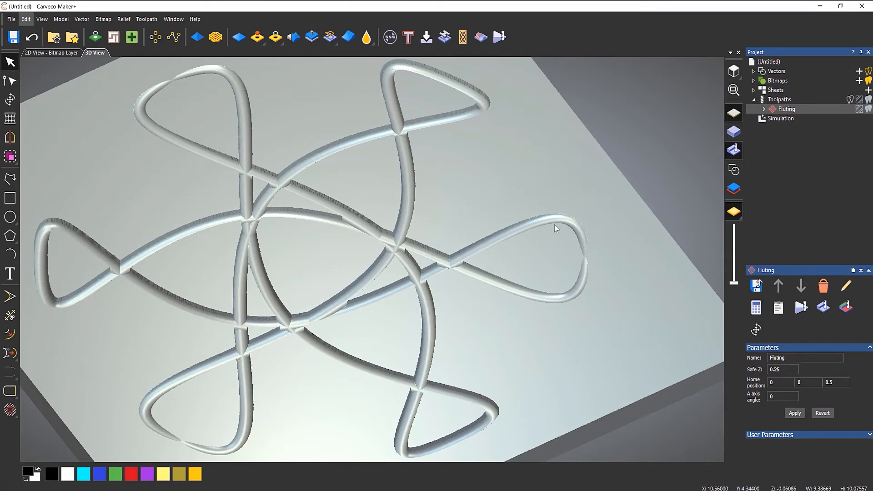
mouse_move(251, 227)
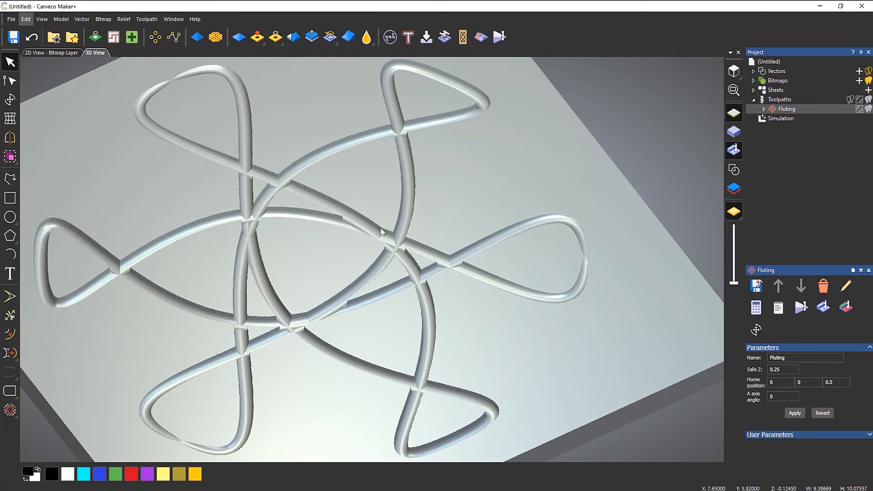
mouse_move(331, 282)
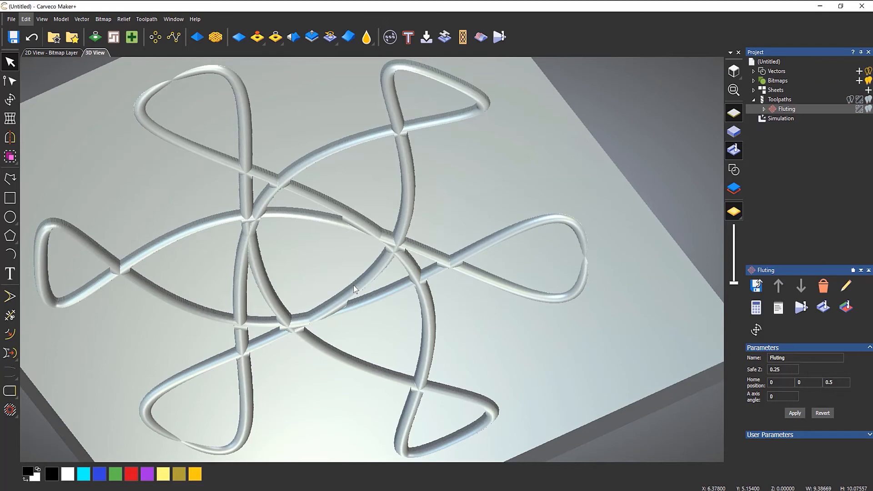
mouse_move(299, 265)
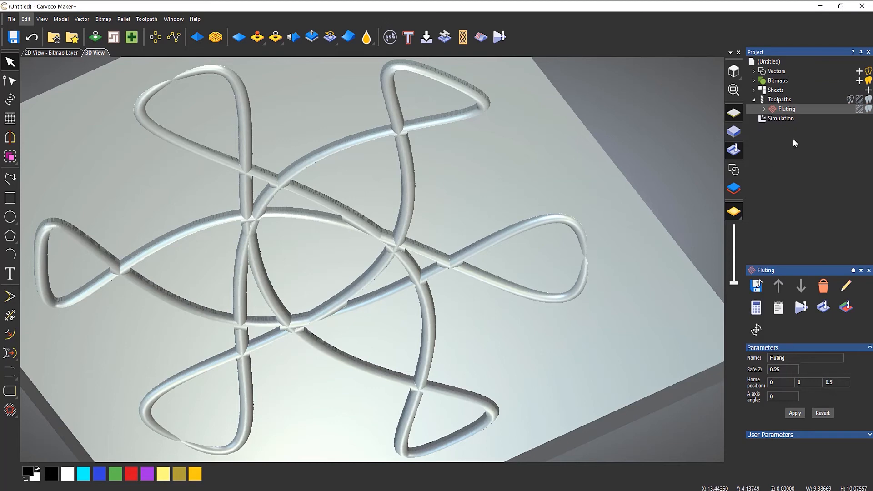
Enable Weave crossovers in the Fluting toolpath settings.
click(781, 119)
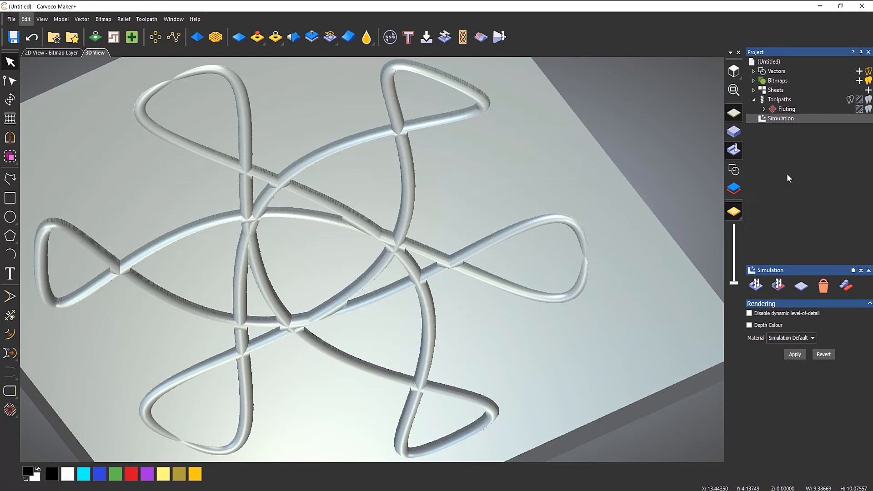
click(786, 109)
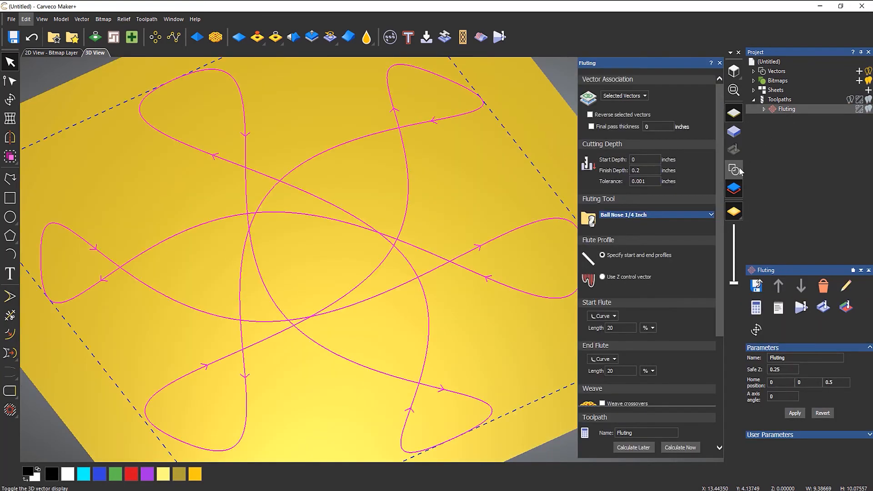
scroll(down, 3)
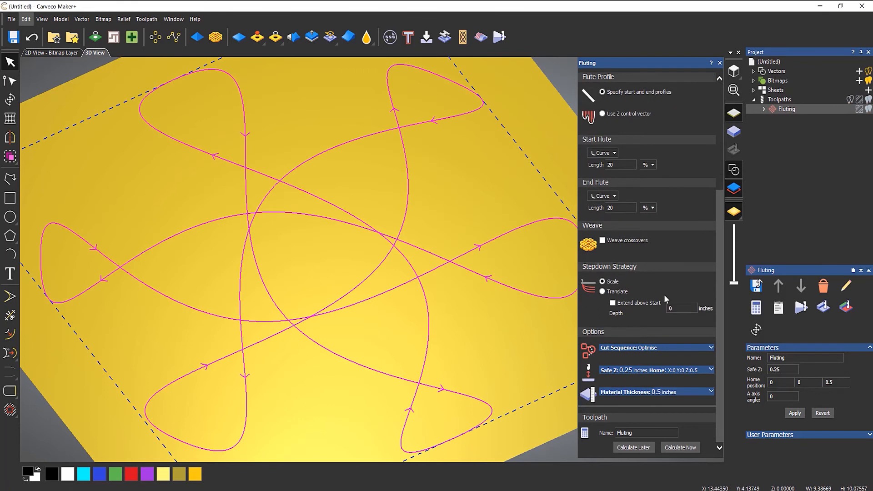
click(602, 240)
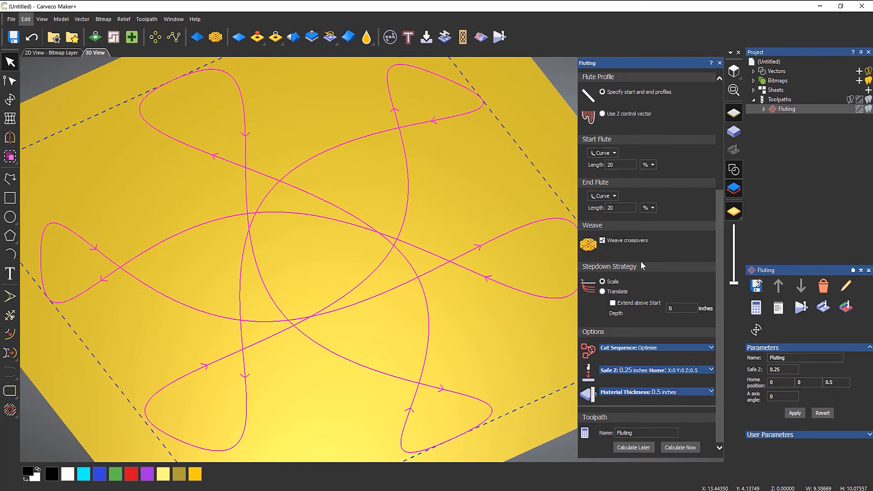
mouse_move(685, 460)
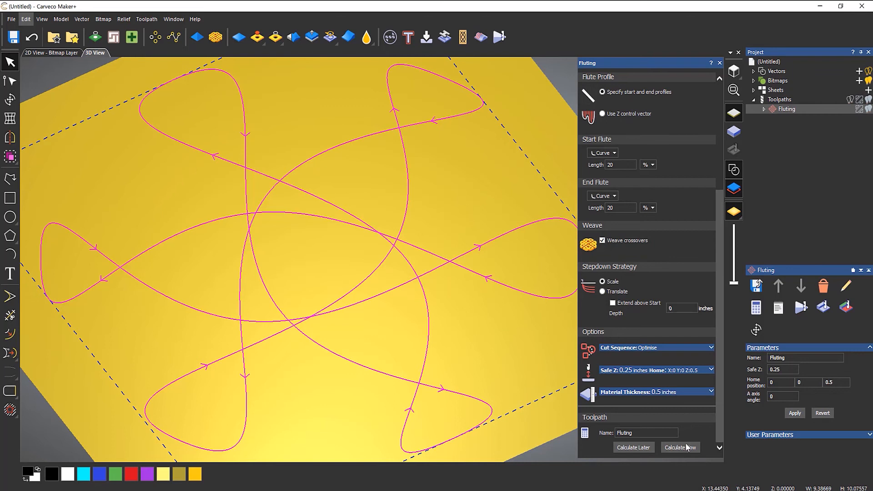
Recalculate and simulate the woven Fluting toolpath, then orbit to inspect the crossings.
click(679, 447)
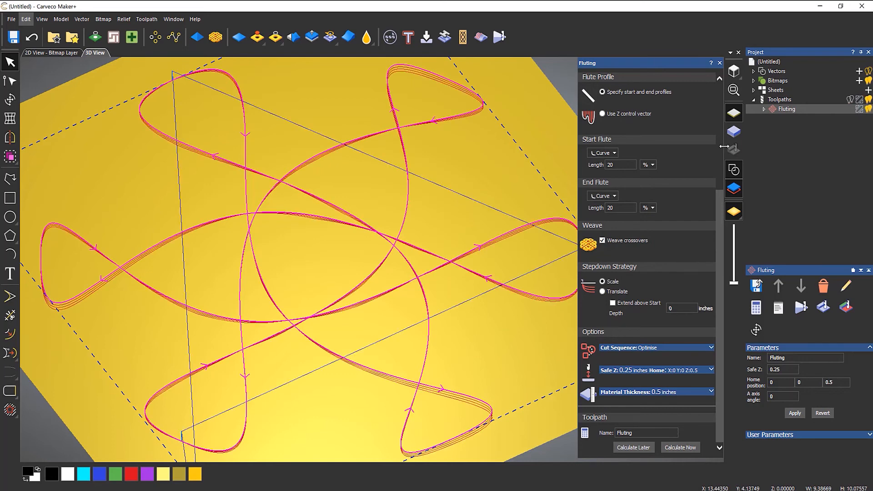
click(719, 63)
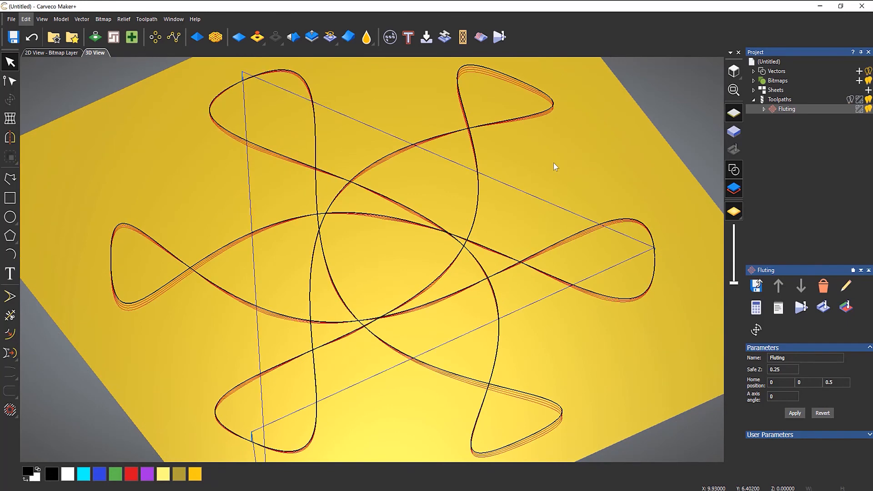
right_click(786, 109)
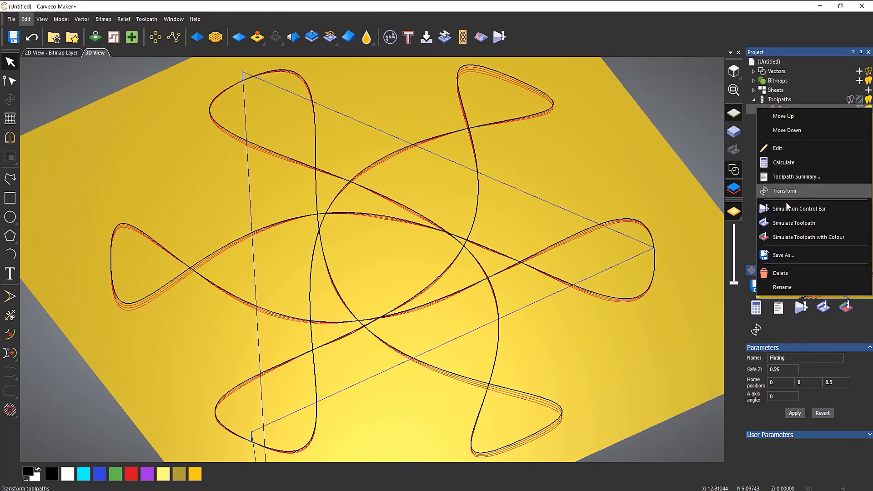
click(793, 223)
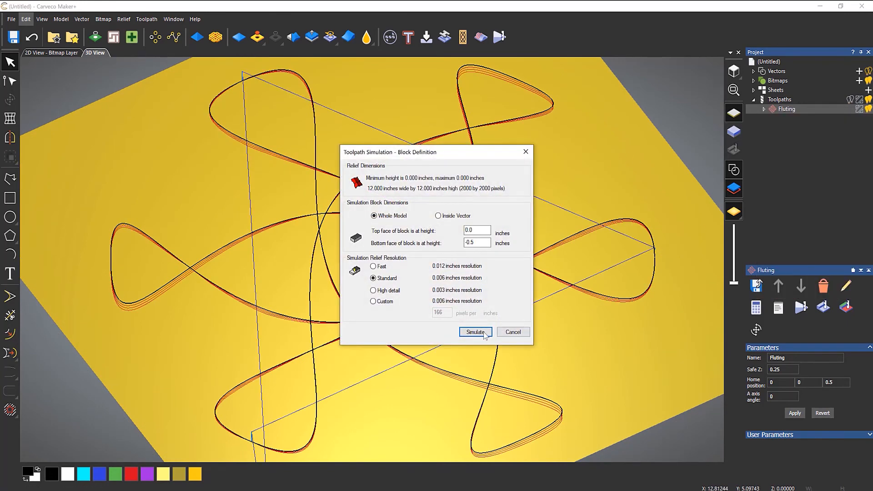
click(475, 332)
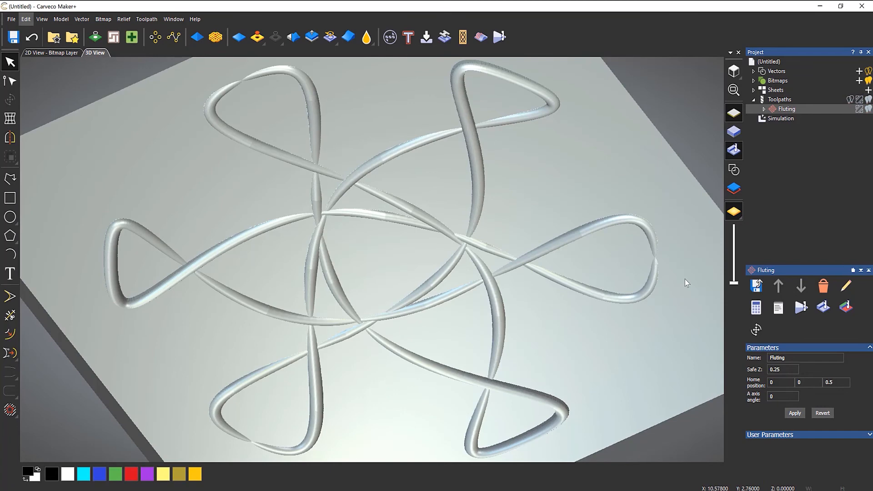
mouse_move(516, 252)
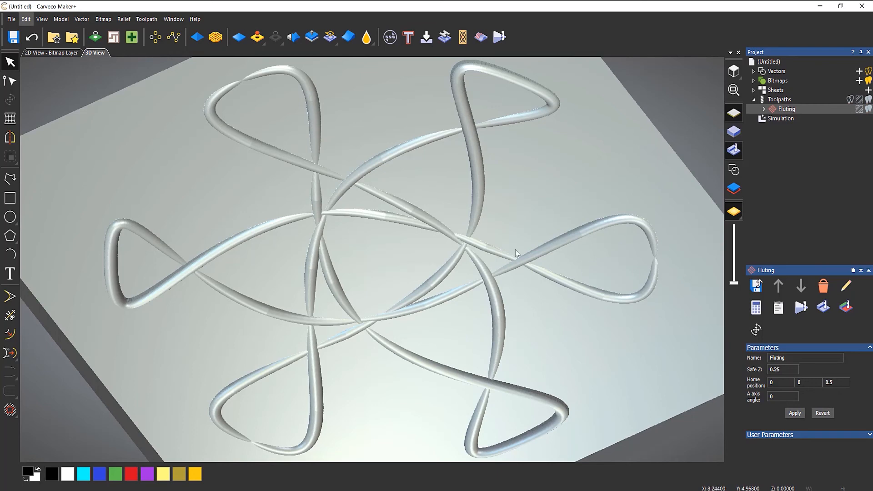
mouse_move(274, 249)
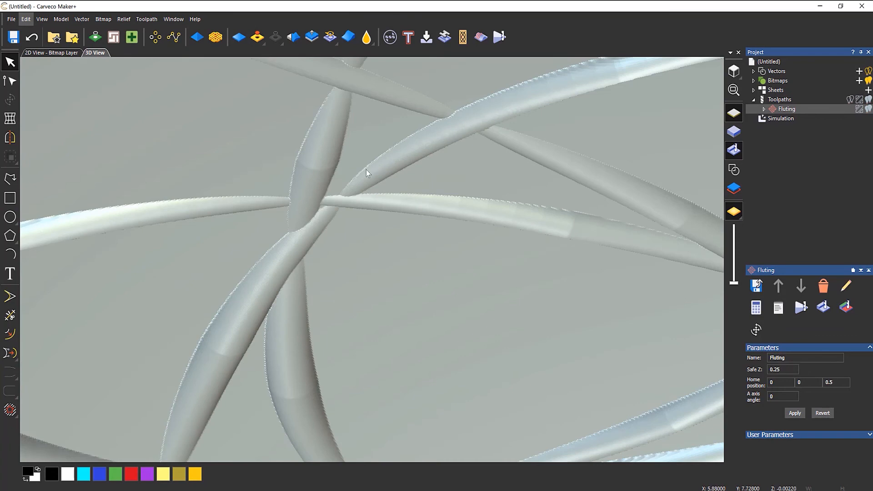
mouse_move(354, 256)
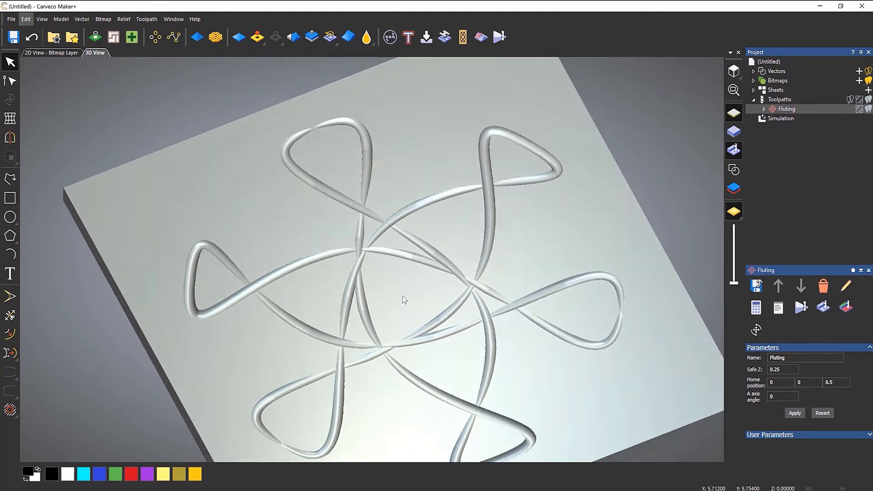
drag(404, 300, 392, 251)
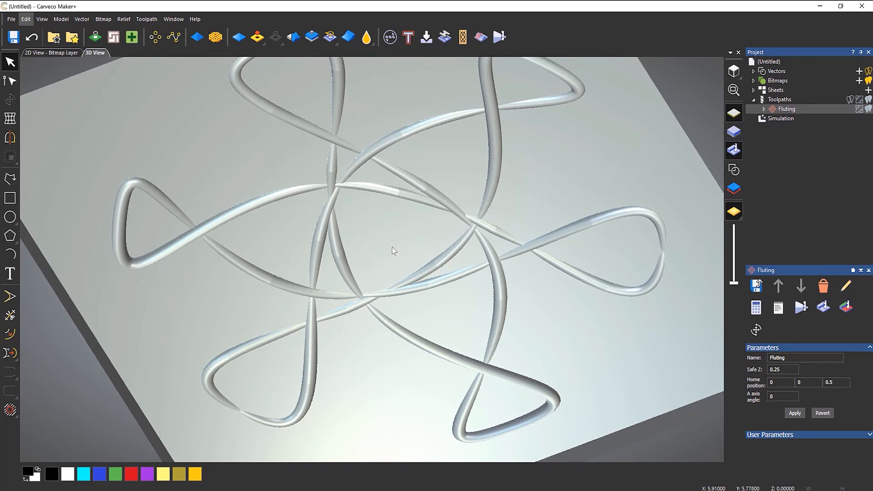
drag(392, 250, 398, 193)
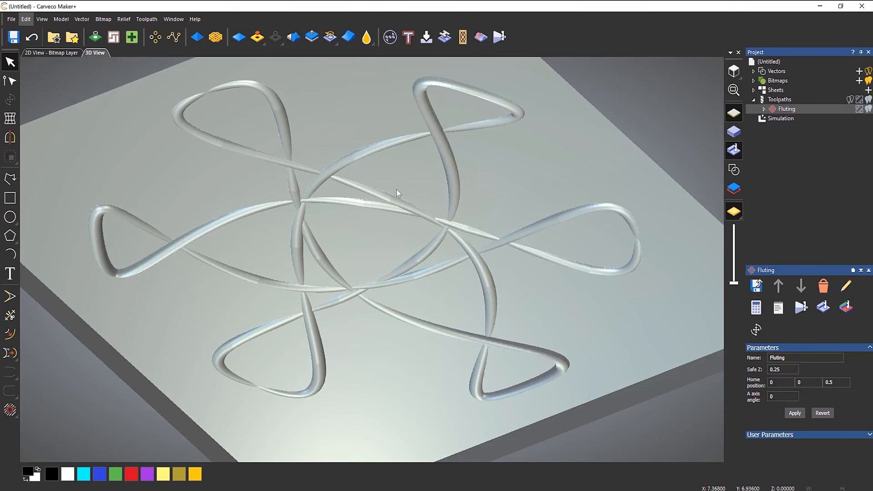